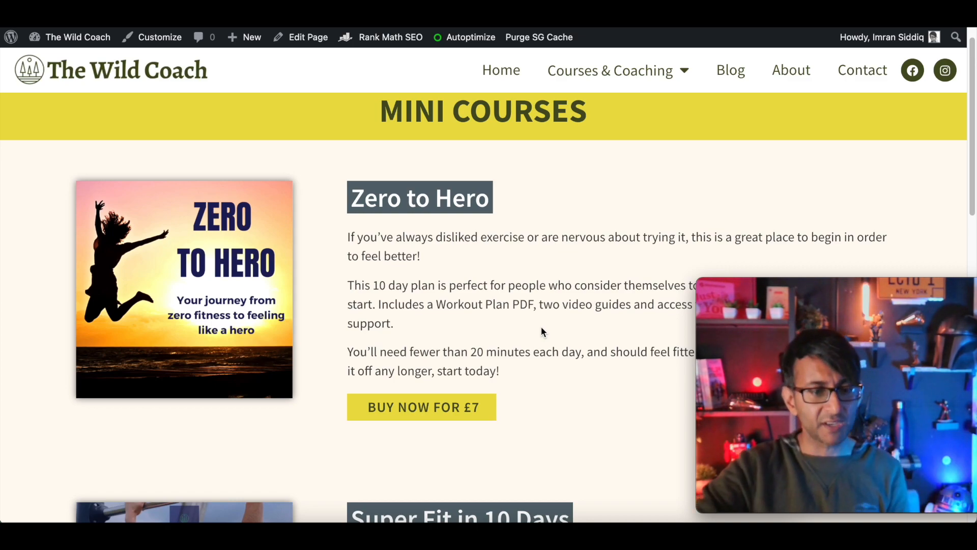
# Step: Scroll down the Edit Product screen and the pages list to the published Access pages
pyautogui.scroll(-3)
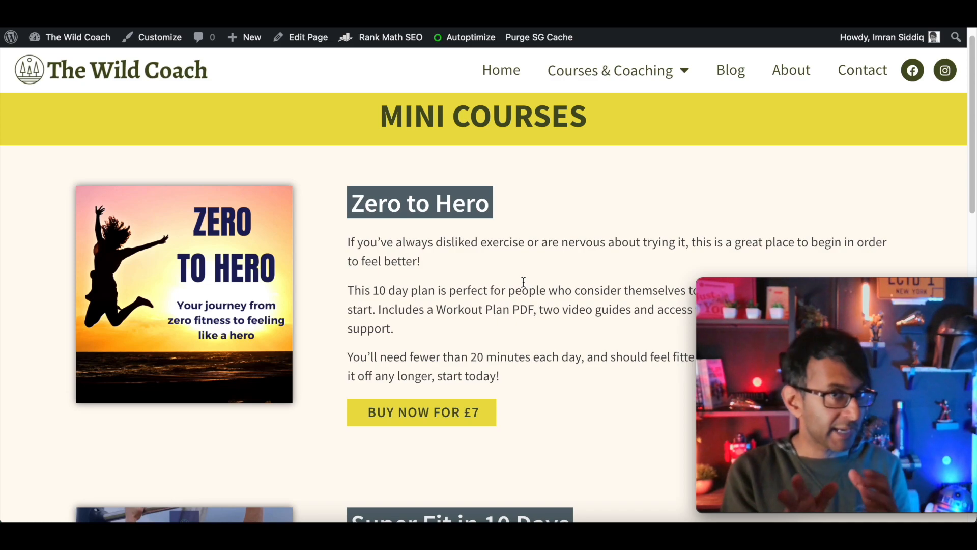
pyautogui.scroll(-3)
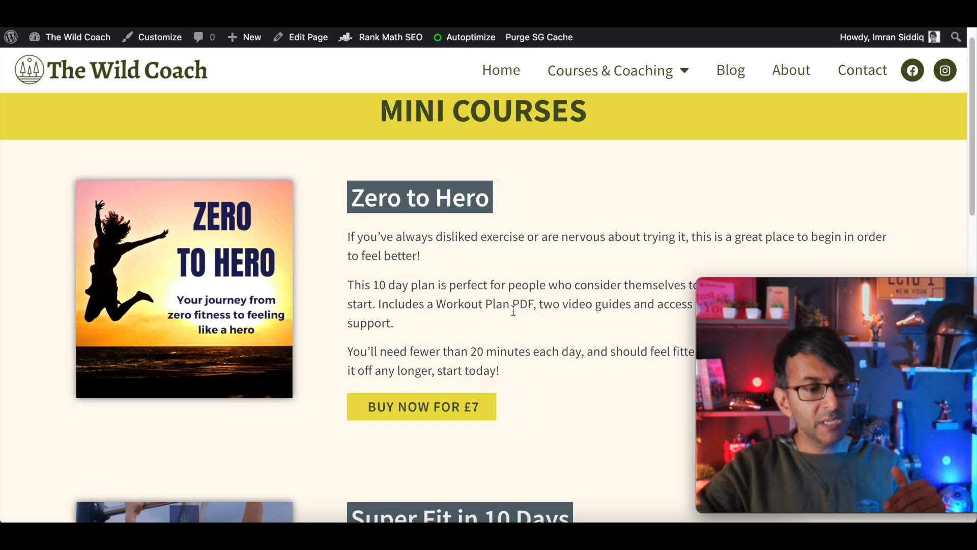
pyautogui.scroll(-3)
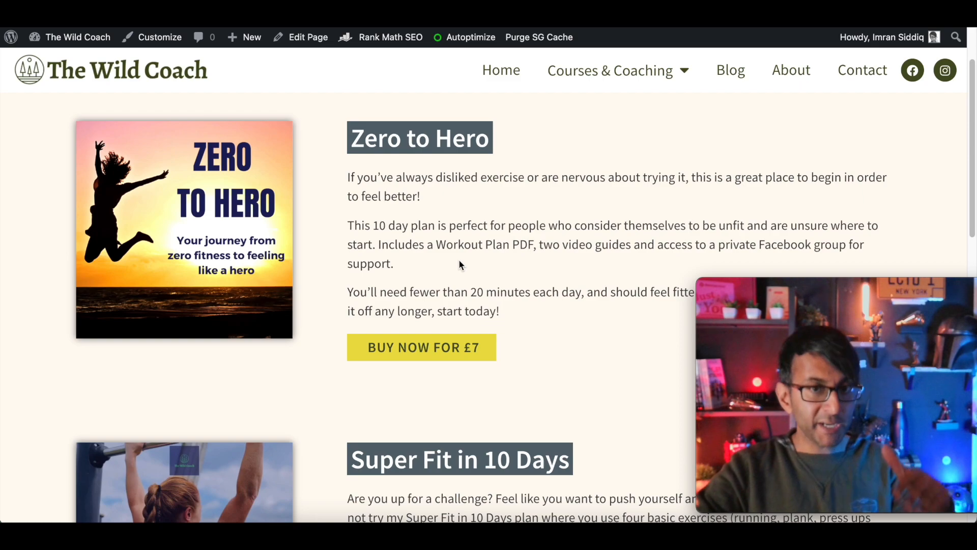
pyautogui.scroll(-3)
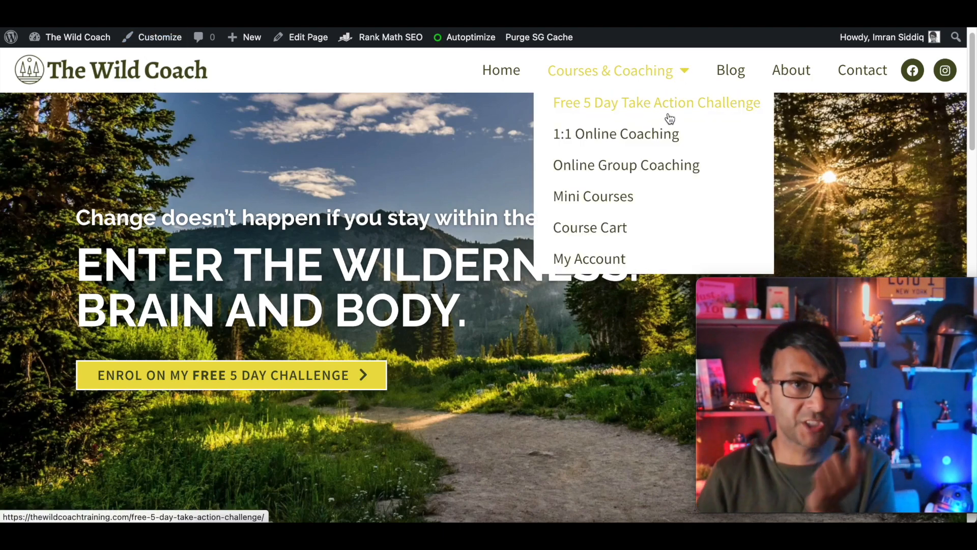
pyautogui.moveTo(626, 165)
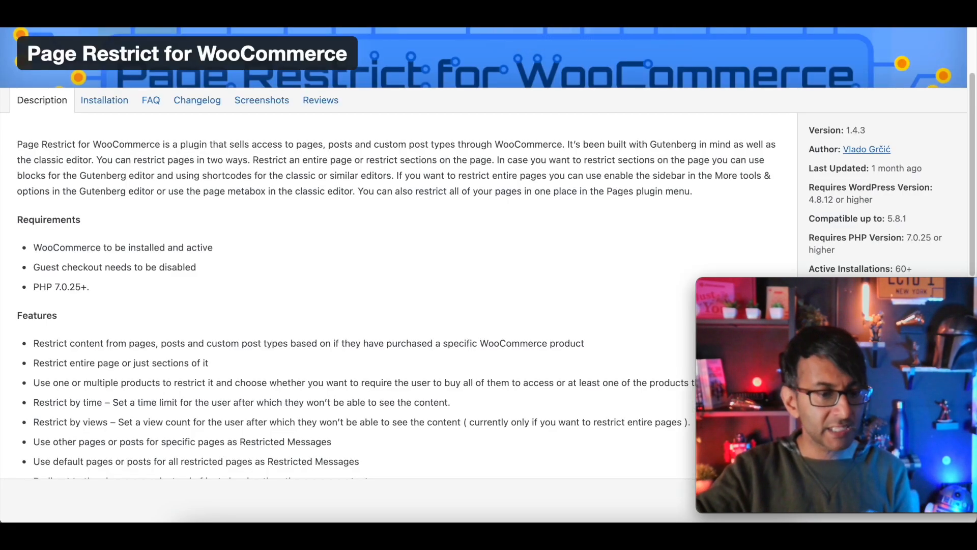
pyautogui.moveTo(532, 136)
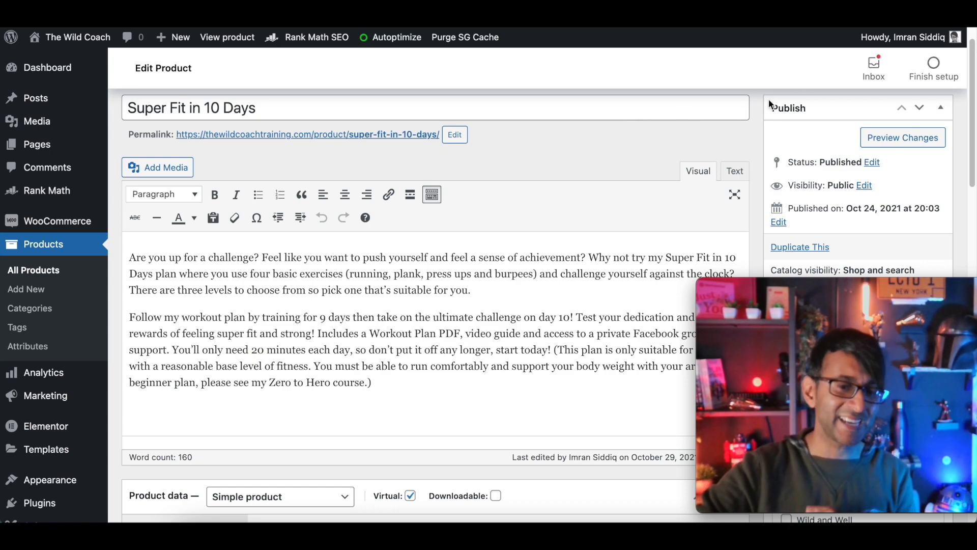
pyautogui.scroll(-3)
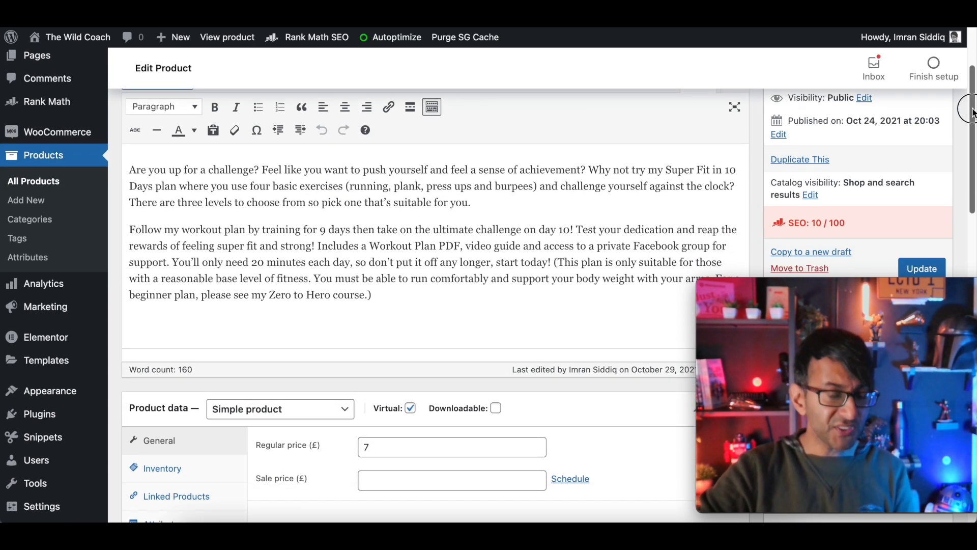
pyautogui.scroll(-3)
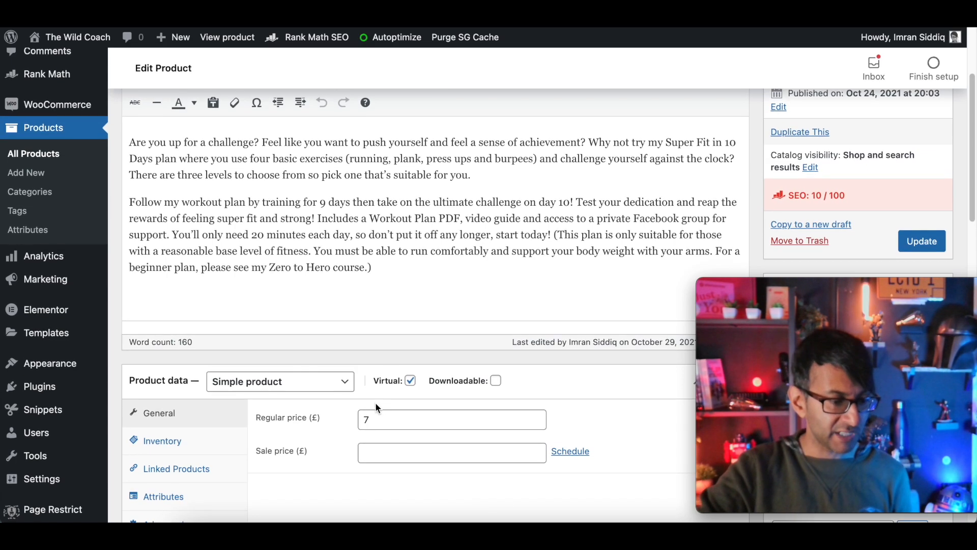
pyautogui.scroll(-3)
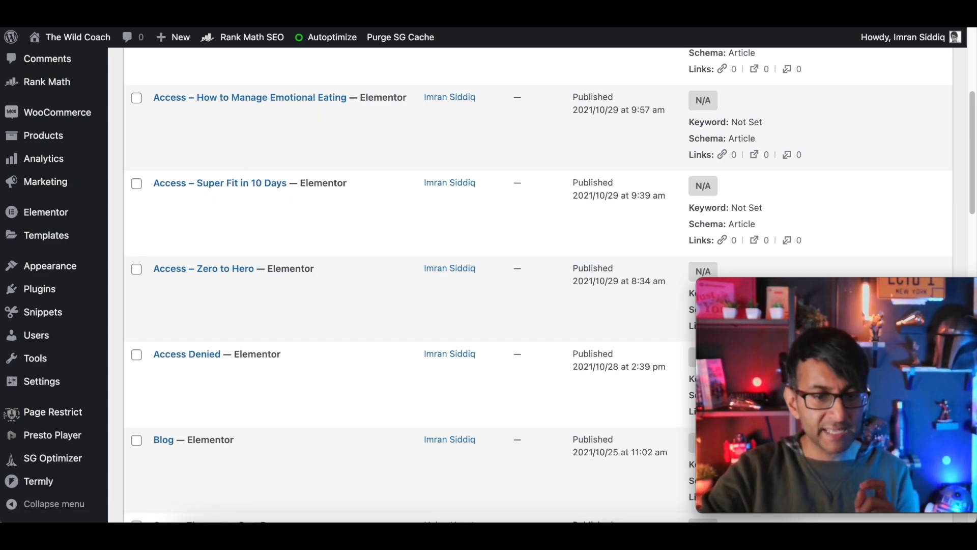
# Step: Highlight the course URL and the CLICK HERE link text in the Advanced purchase note HTML
pyautogui.click(219, 182)
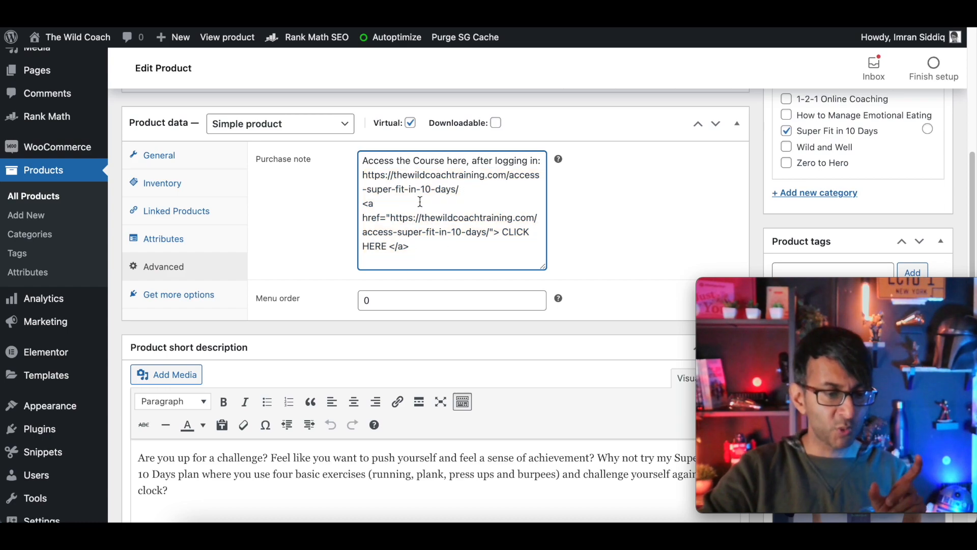
pyautogui.moveTo(362, 174); pyautogui.dragTo(459, 190)
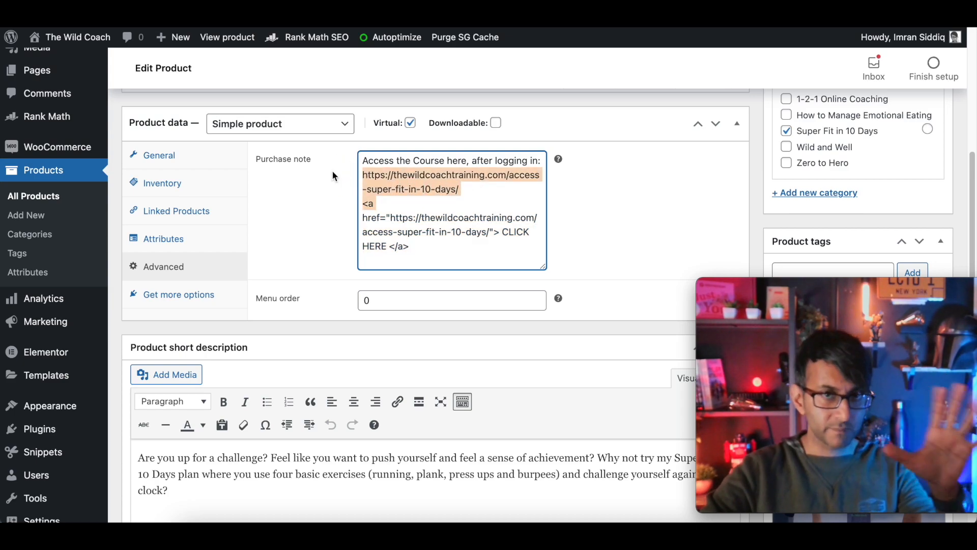
pyautogui.click(414, 248)
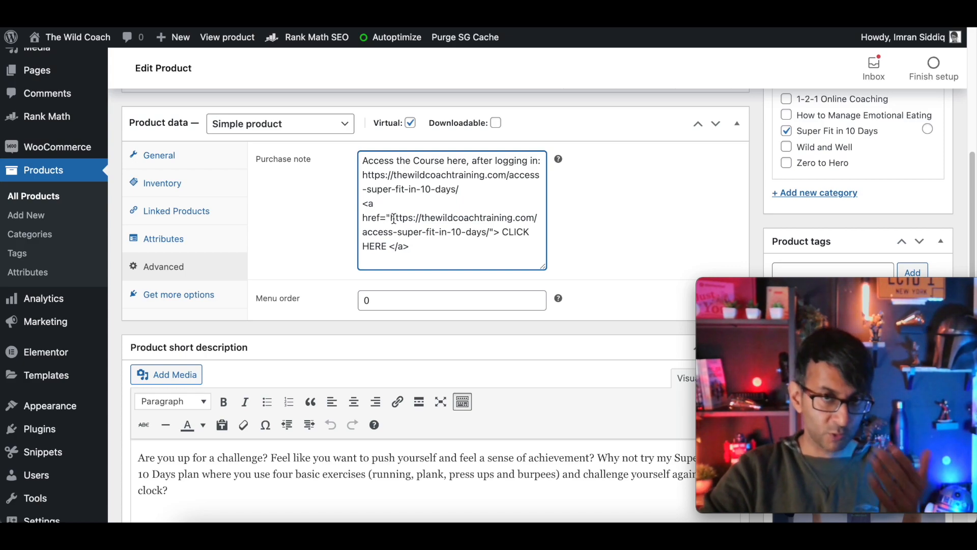
pyautogui.moveTo(500, 231); pyautogui.dragTo(408, 245)
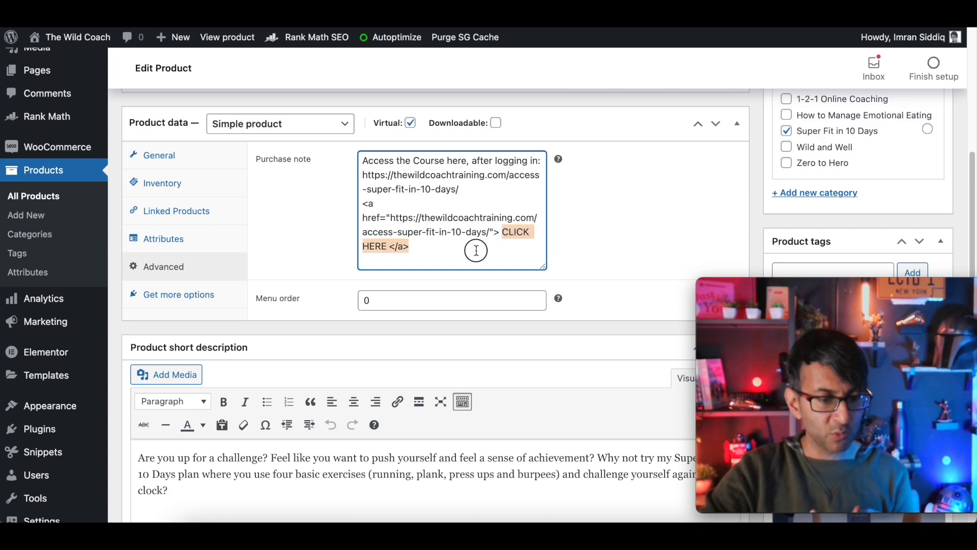
pyautogui.click(432, 255)
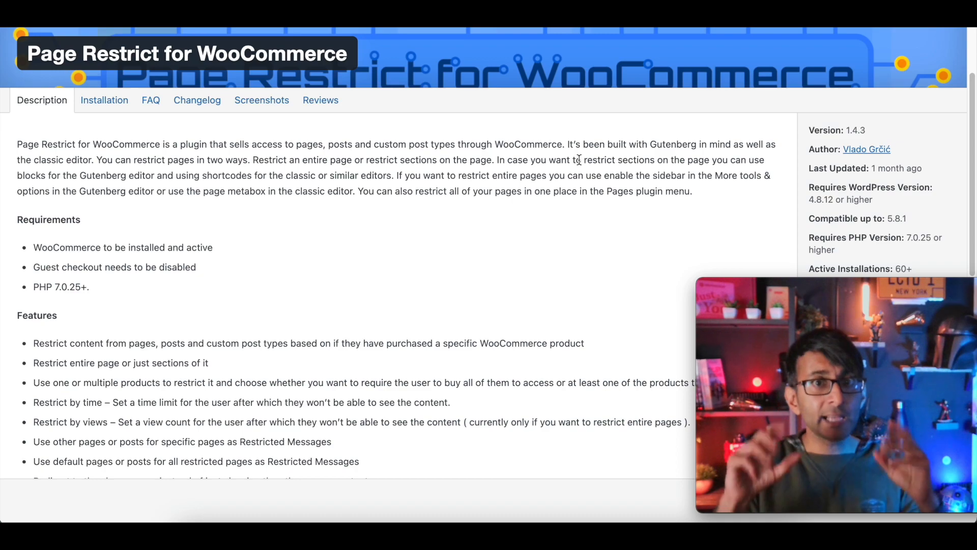
pyautogui.moveTo(827, 38)
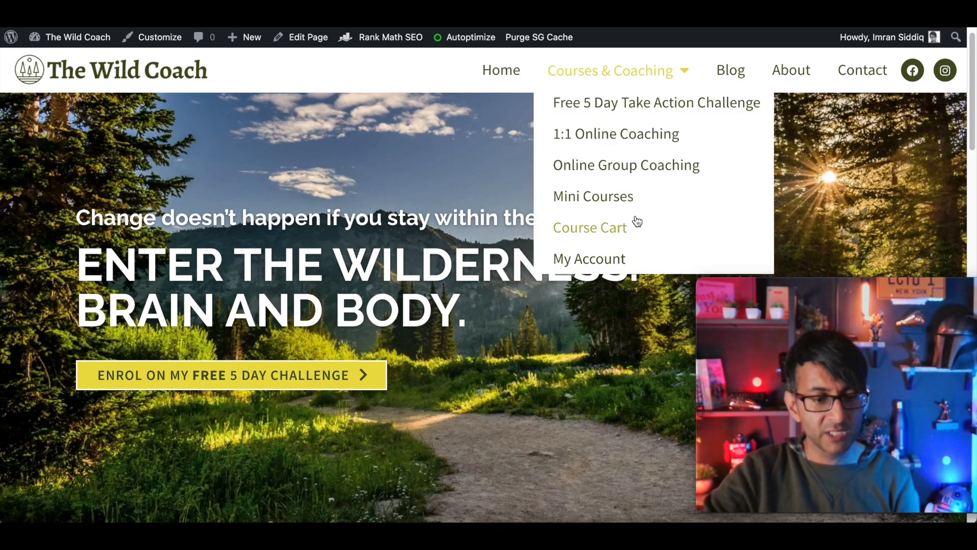
pyautogui.moveTo(634, 149)
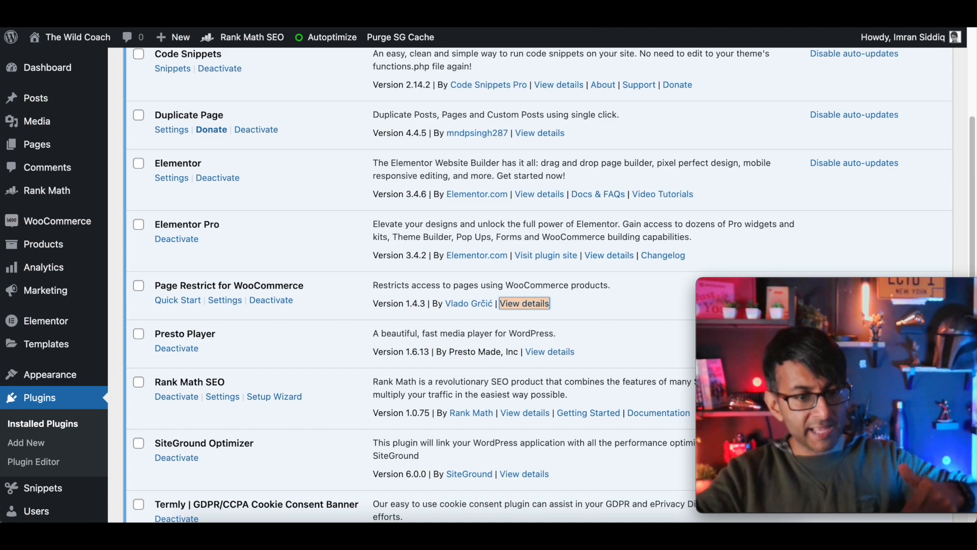
# Step: View the details of the active Page Restrict for WooCommerce plugin
pyautogui.click(524, 303)
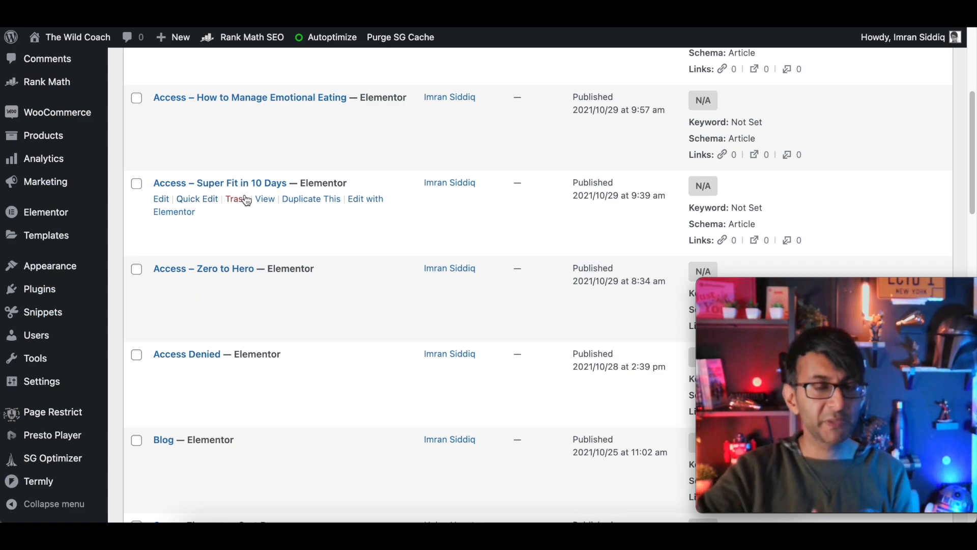
pyautogui.moveTo(190, 198)
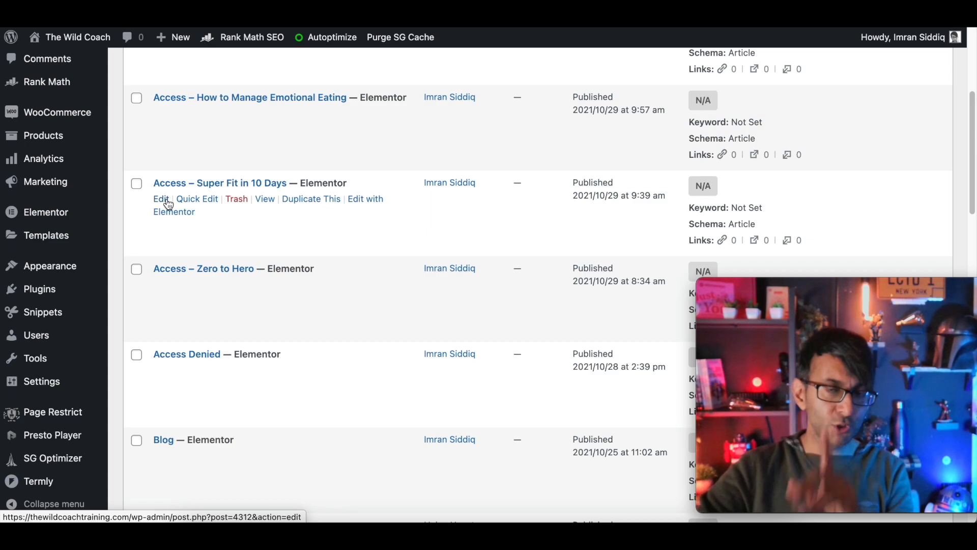
pyautogui.moveTo(364, 214)
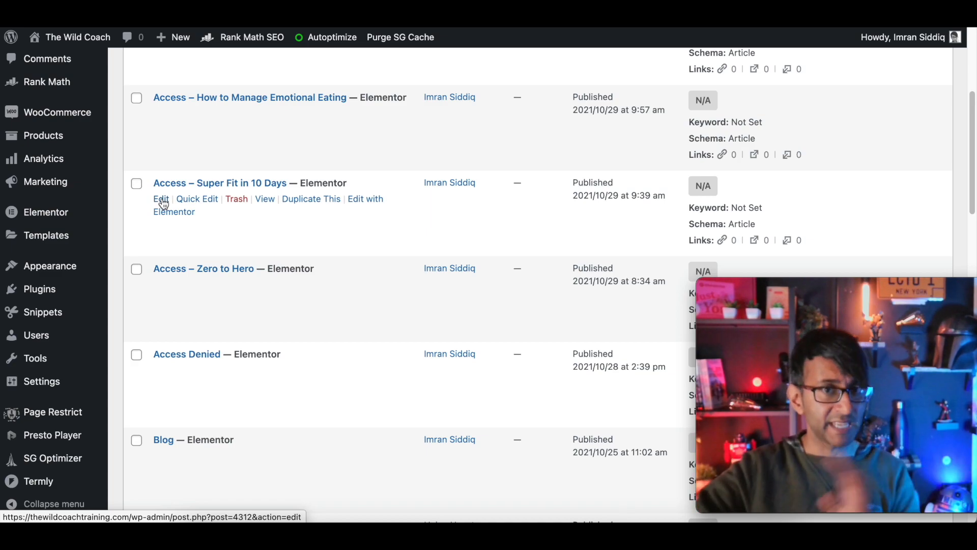
# Step: Edit the Access – Super Fit in 10 Days page and dismiss the block editor welcome guide
pyautogui.click(160, 198)
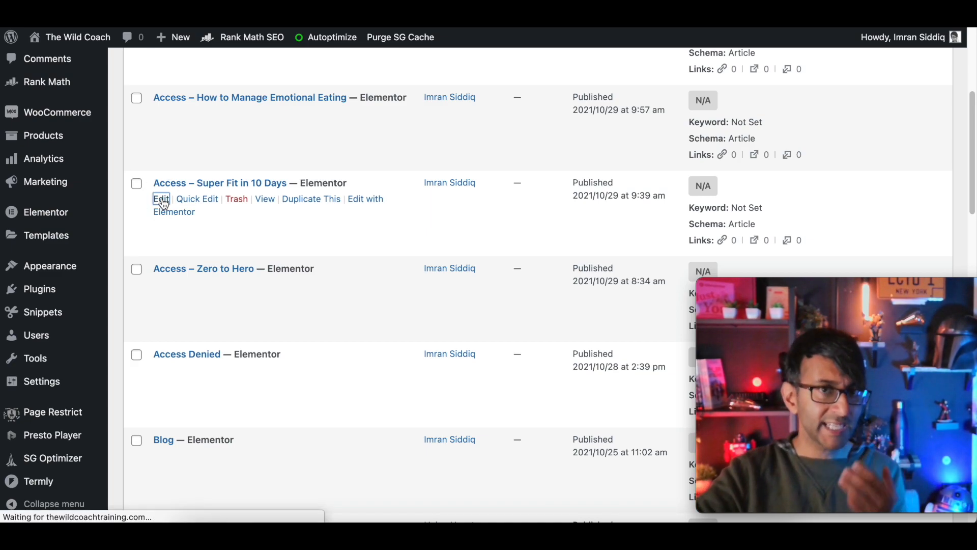
pyautogui.click(161, 199)
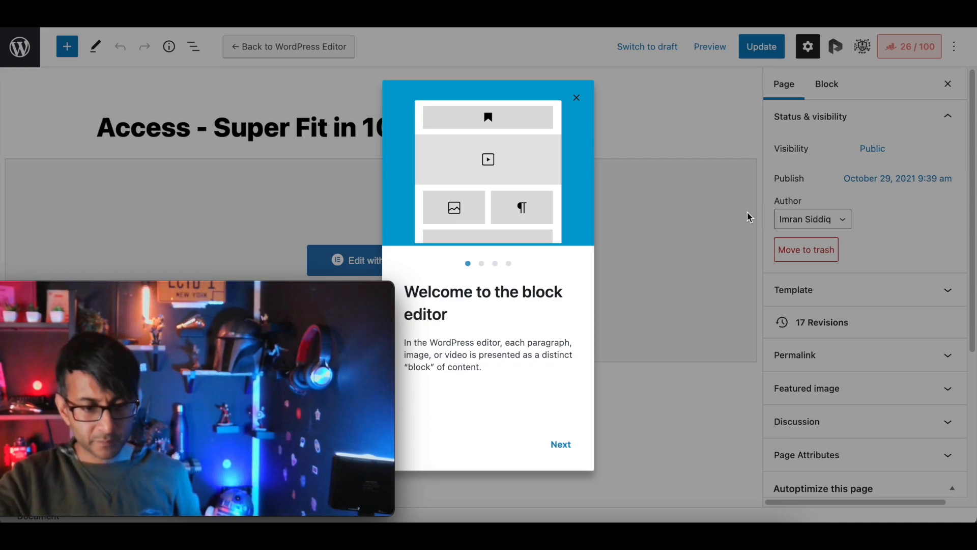
pyautogui.click(576, 98)
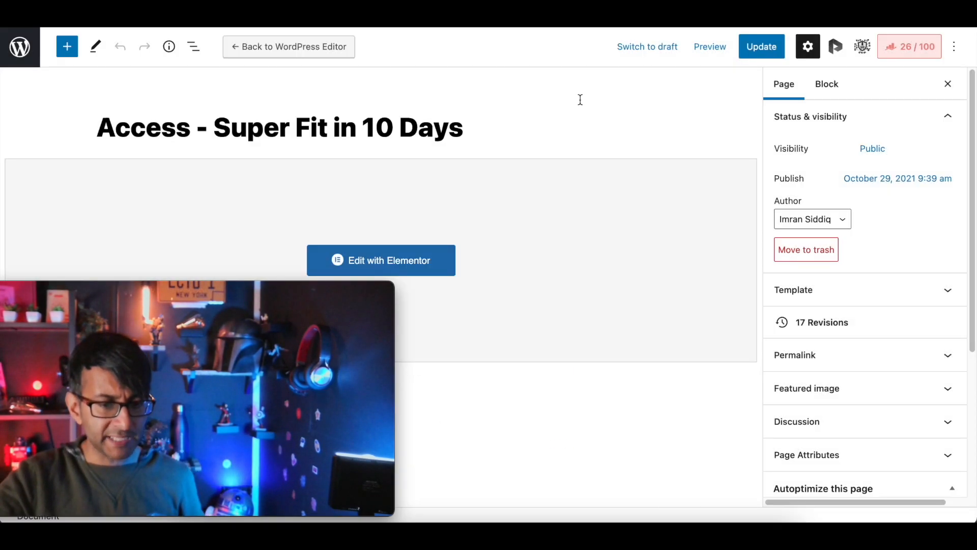
pyautogui.moveTo(862, 46)
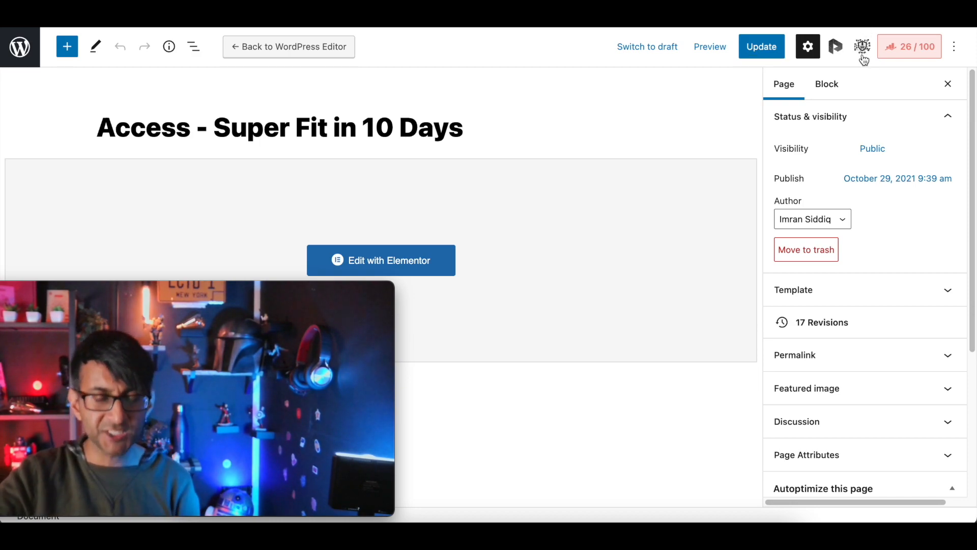
pyautogui.moveTo(862, 46)
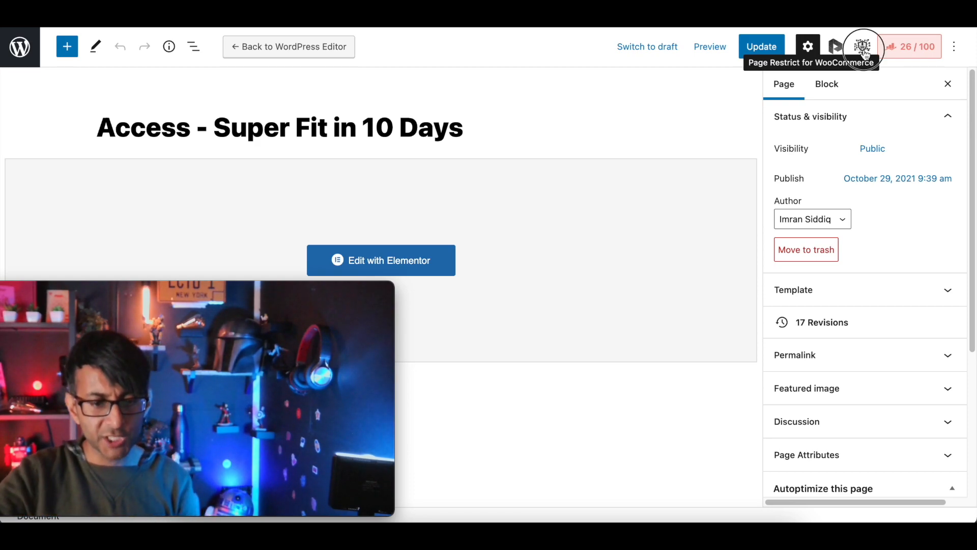
# Step: In Lock by Products, add zero-to-hero then remove it, leaving only super-fit-in-10-days
pyautogui.click(862, 46)
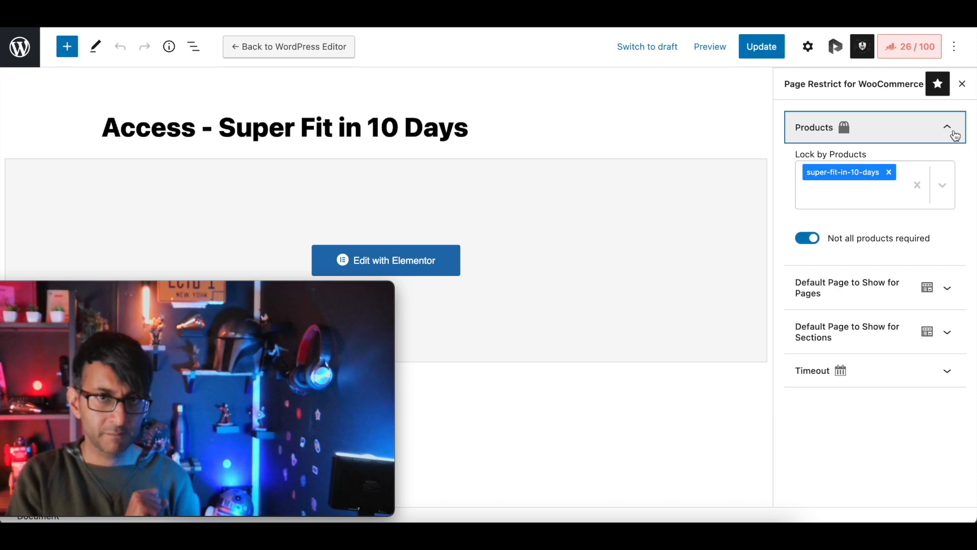
pyautogui.moveTo(884, 192)
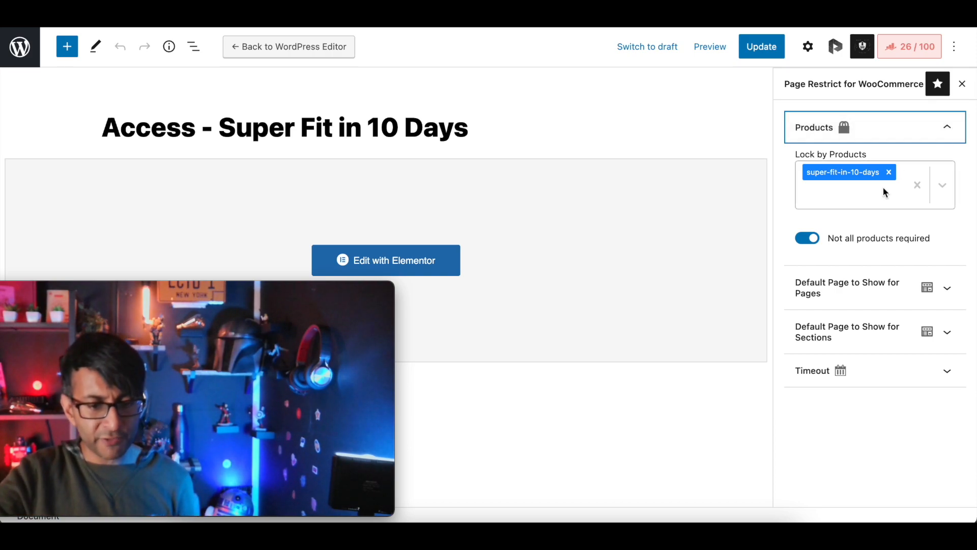
pyautogui.click(866, 193)
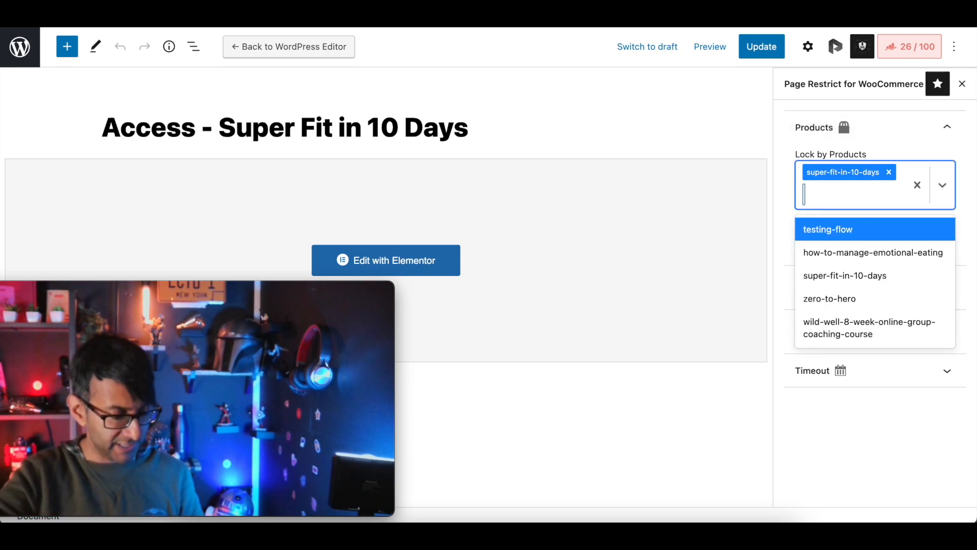
pyautogui.write('zero-to-hero')
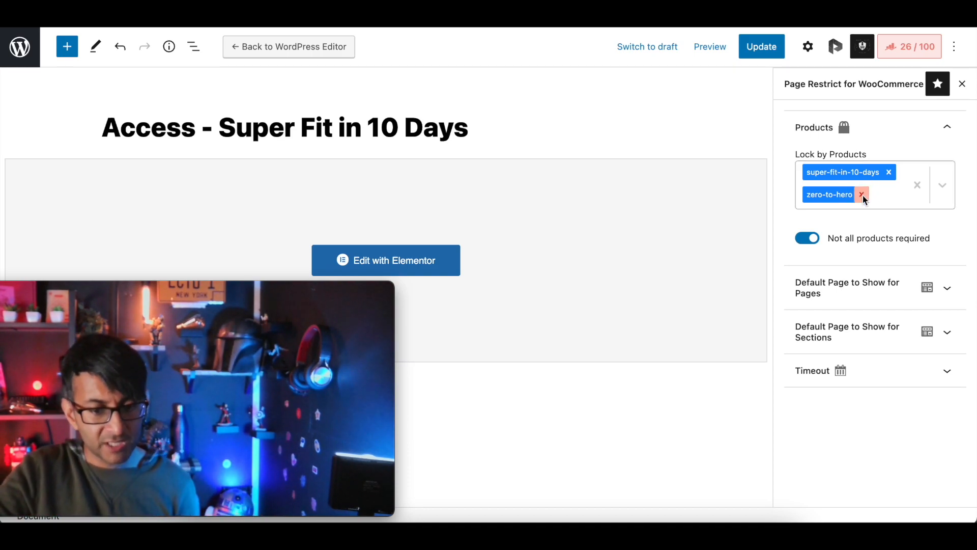
pyautogui.click(862, 195)
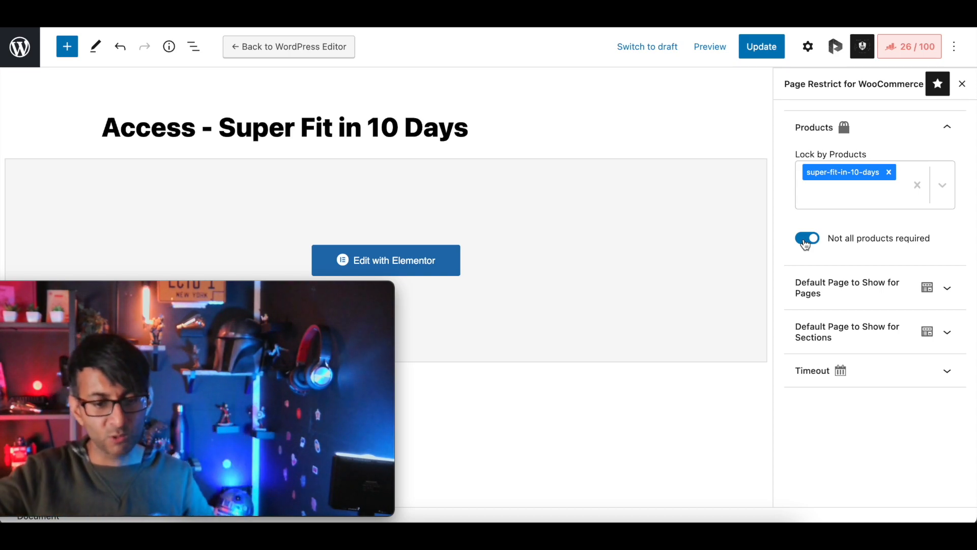
# Step: Expand Default Page to Show for Pages and review the access-denied redirect options
pyautogui.click(847, 287)
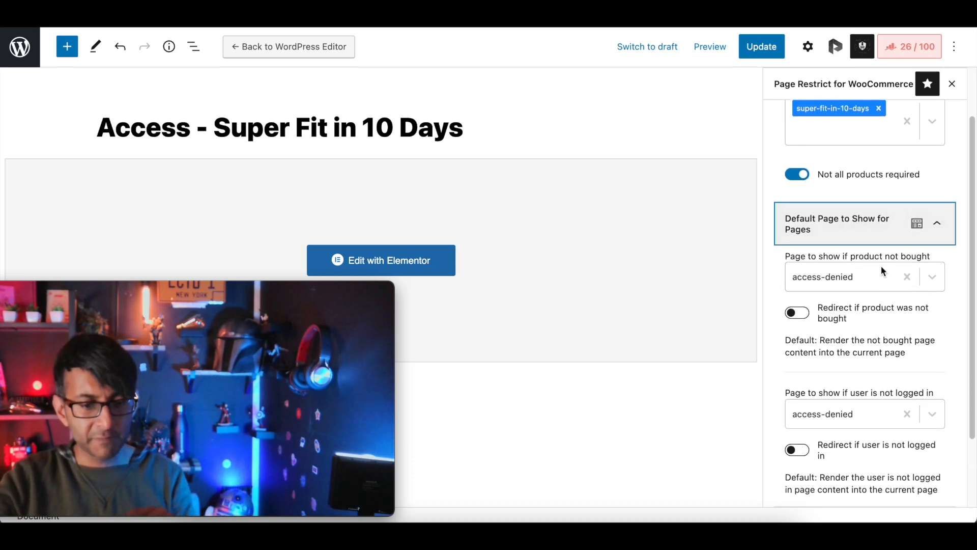
pyautogui.scroll(-3)
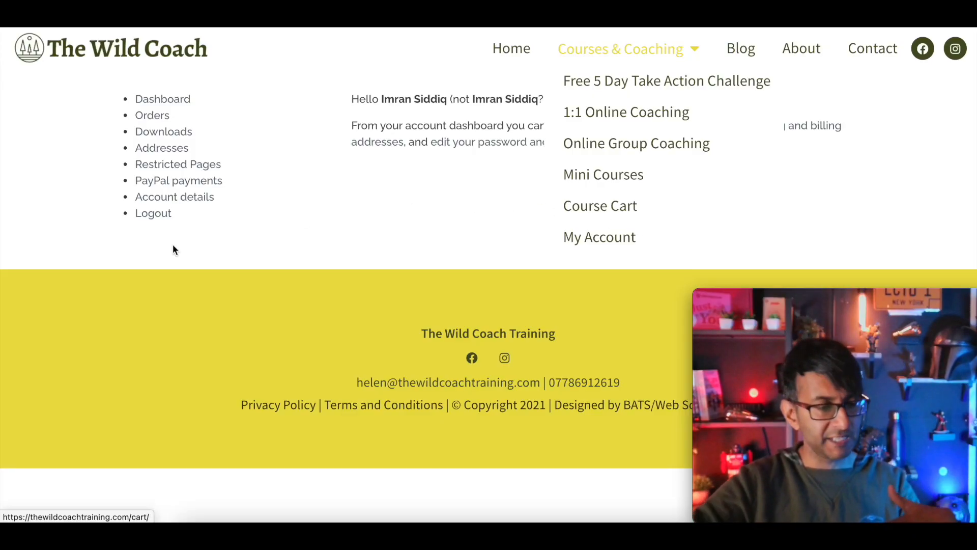
# Step: From My Account Orders, view the details of order #4361
pyautogui.click(152, 115)
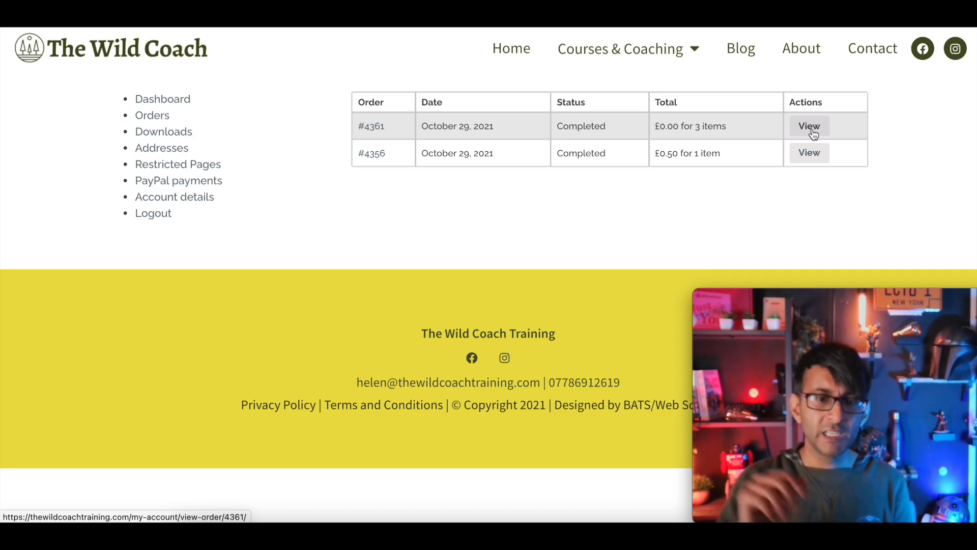
pyautogui.click(808, 126)
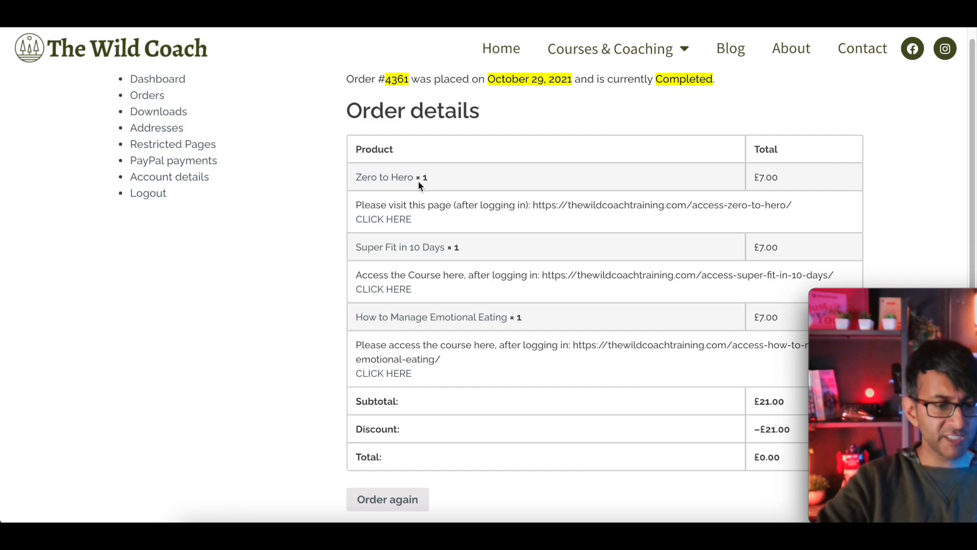
pyautogui.moveTo(499, 326)
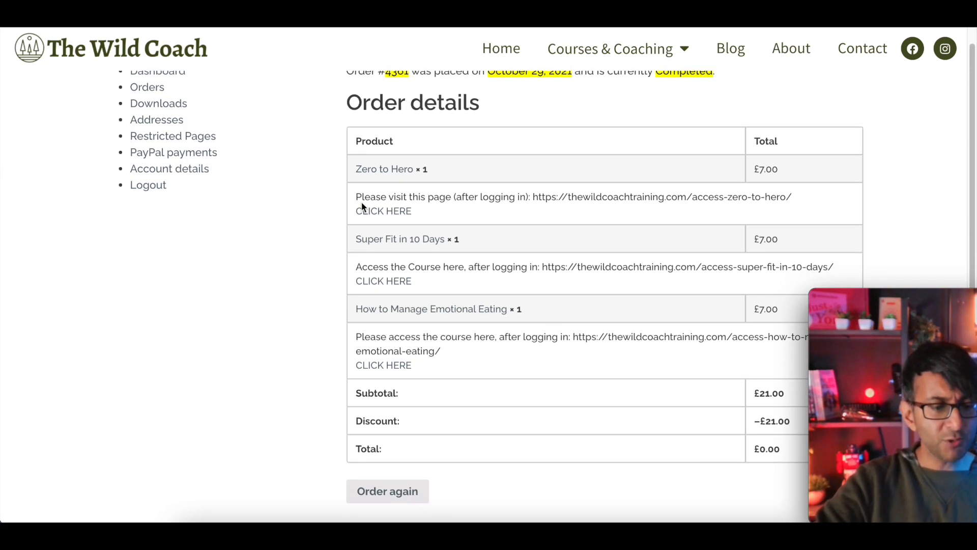
pyautogui.moveTo(356, 196); pyautogui.dragTo(524, 196)
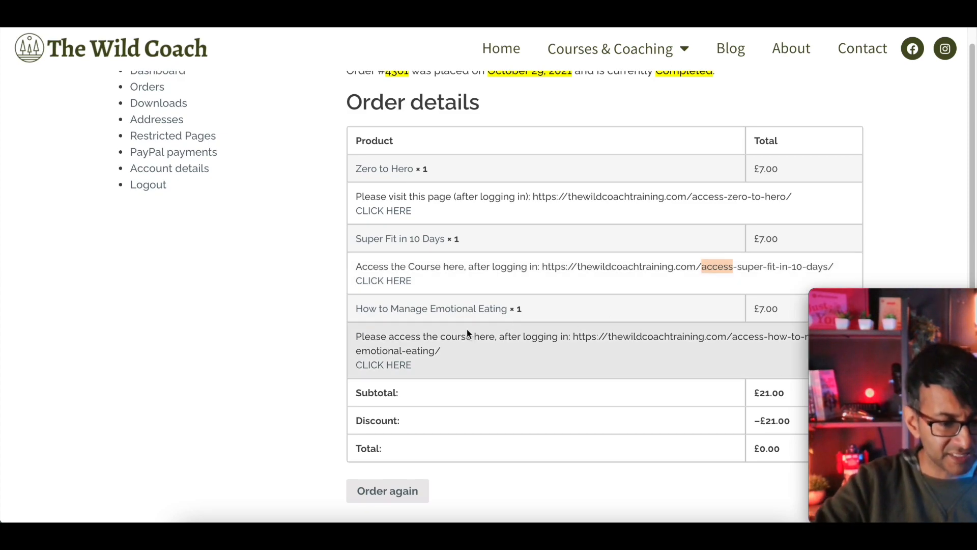
pyautogui.moveTo(384, 281)
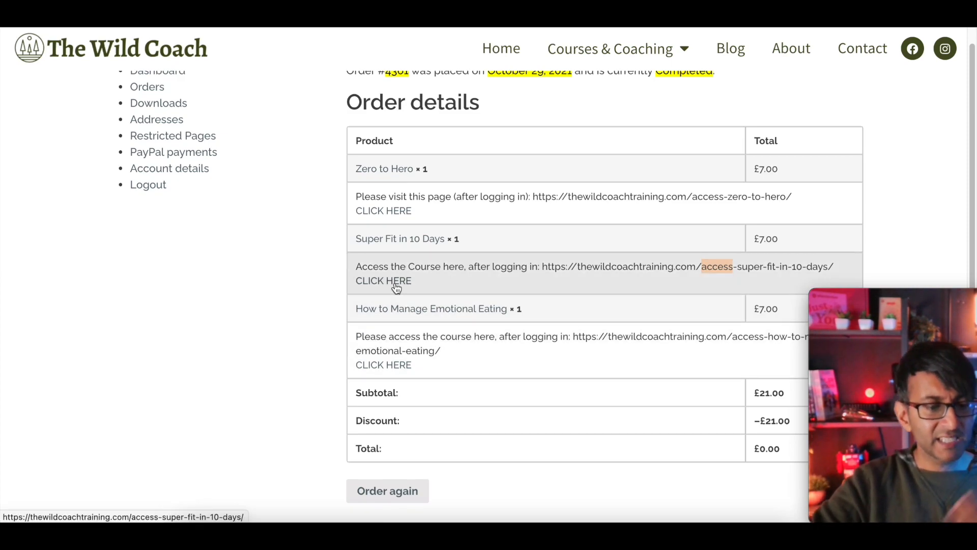
pyautogui.click(384, 280)
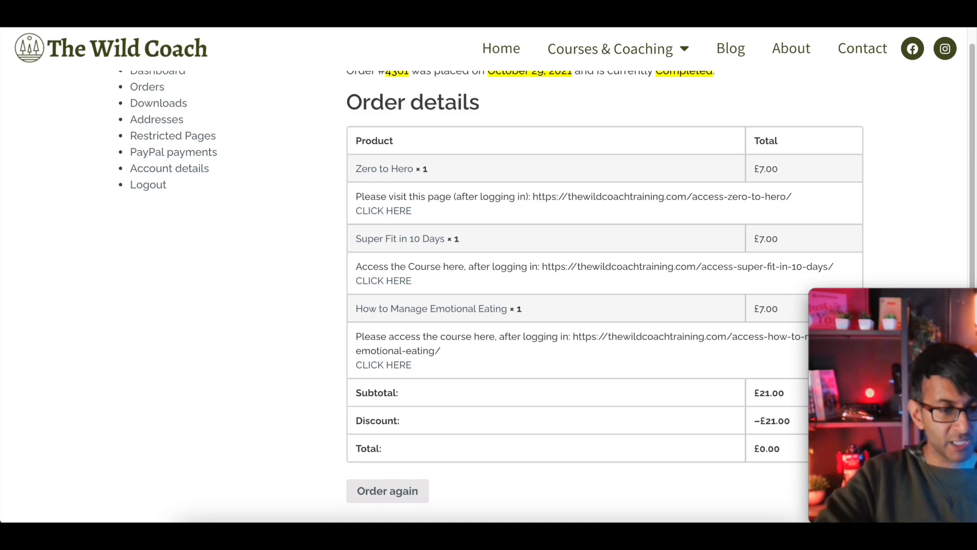
pyautogui.moveTo(443, 219)
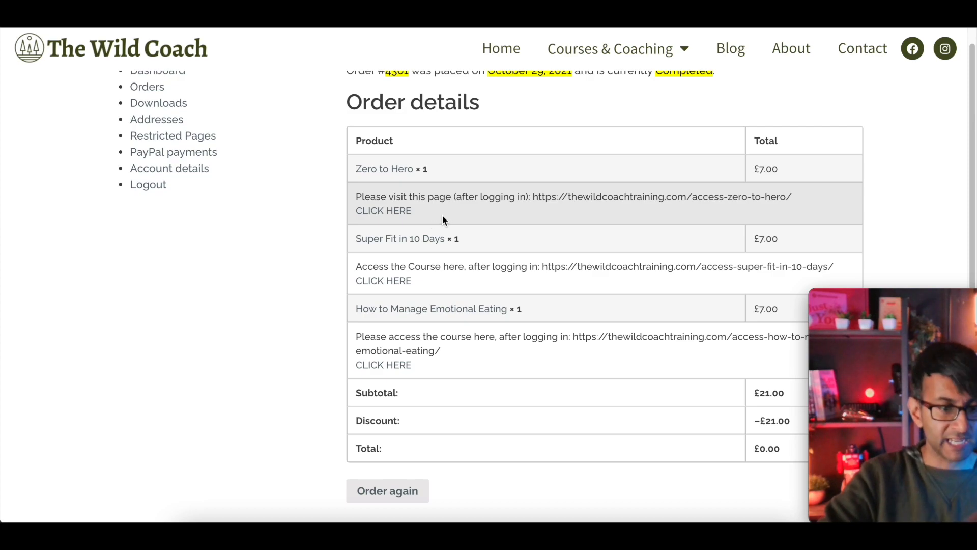